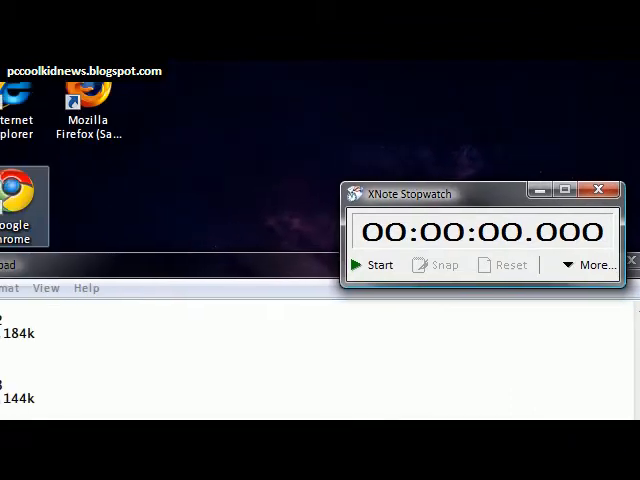
- Launch Google Chrome from its desktop shortcut so the Google home page loads
right_click(118, 205)
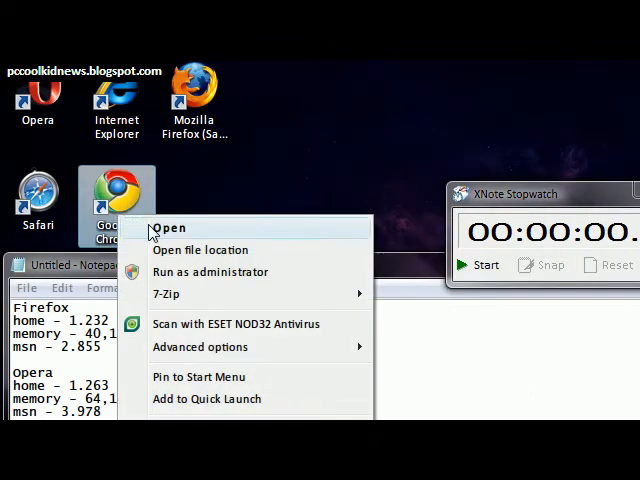
click(169, 228)
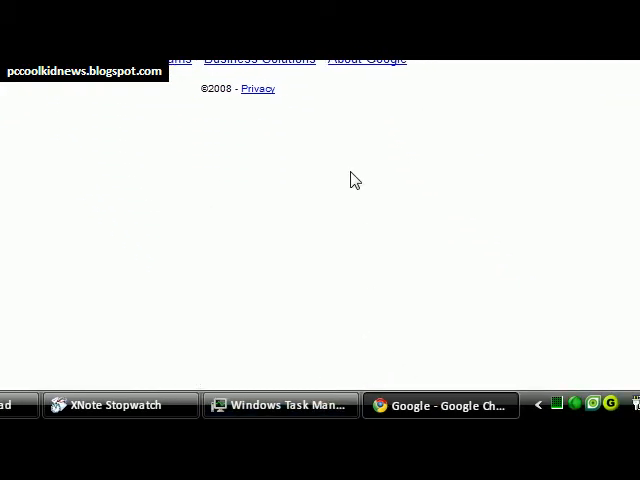
scroll(up, 3)
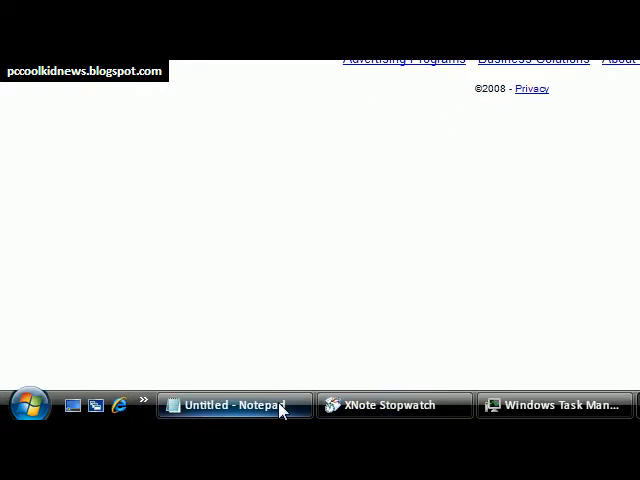
- Enter .7 as Google Chrome's home-page load time in the results notes
click(233, 405)
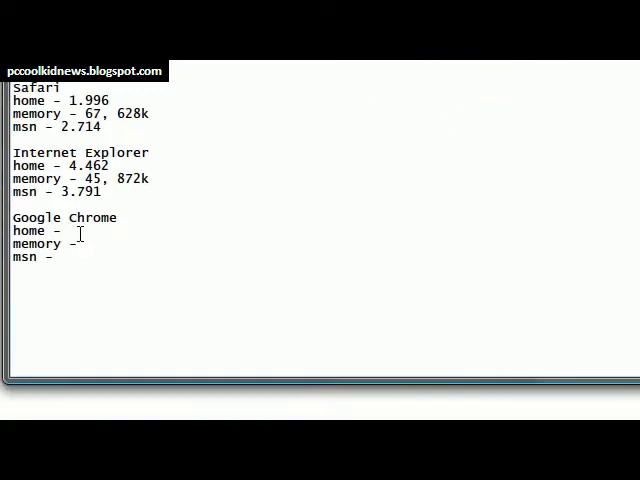
text(.7)
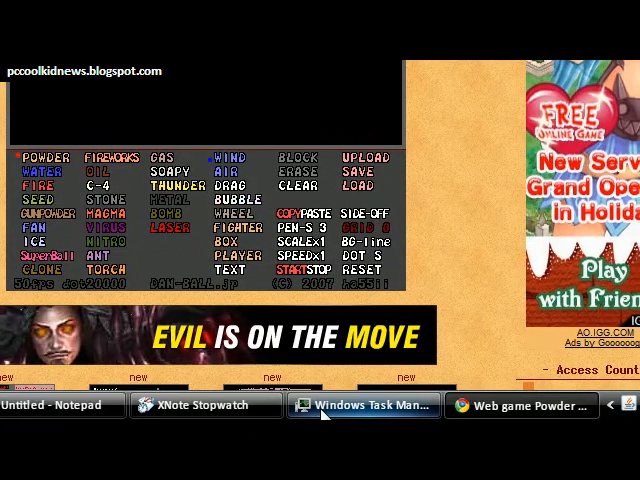
- Read chrome.exe's memory in Task Manager and note Chrome's memory as 14, 620k
click(363, 405)
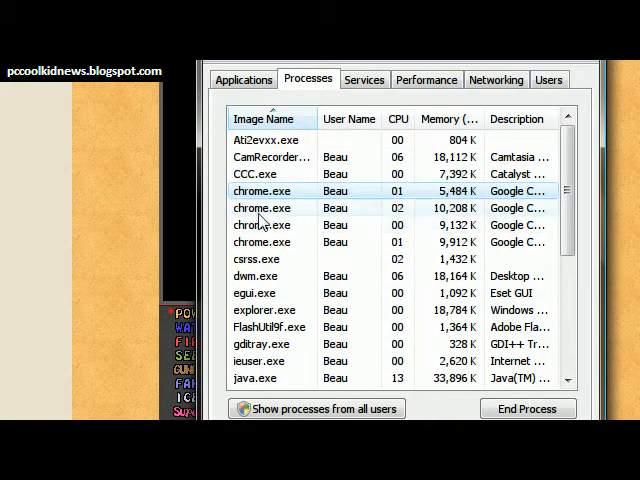
click(262, 207)
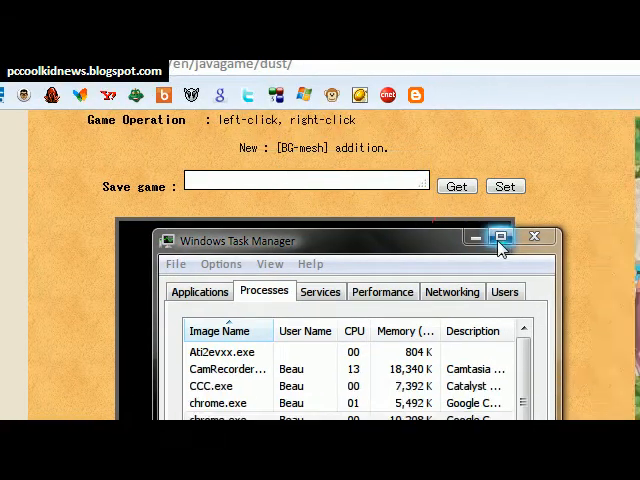
click(516, 237)
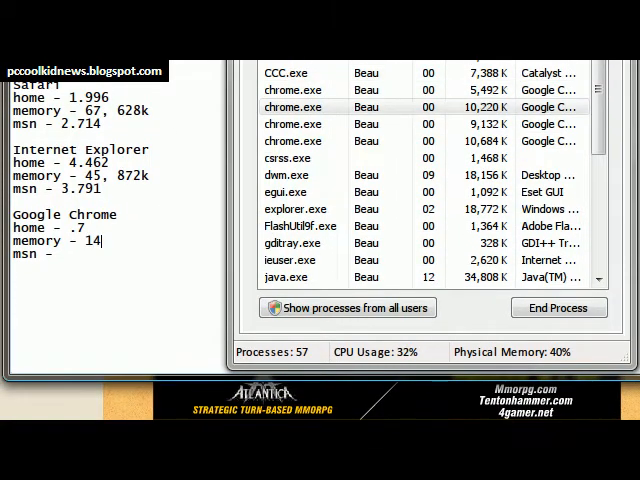
text(620)
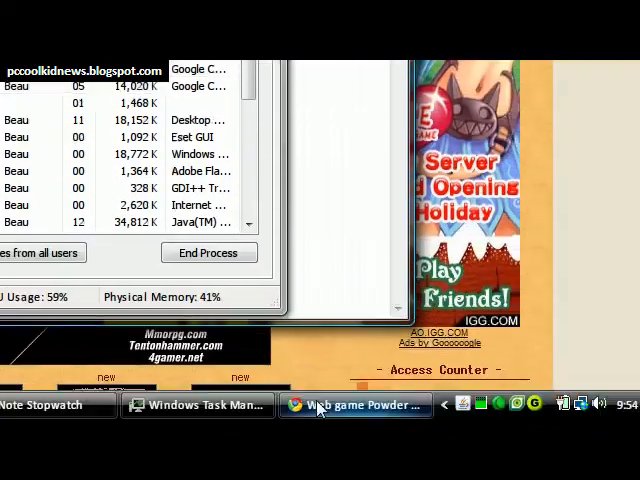
- Load msn.com in Chrome from the address-bar suggestions, then return to the notes
click(55, 405)
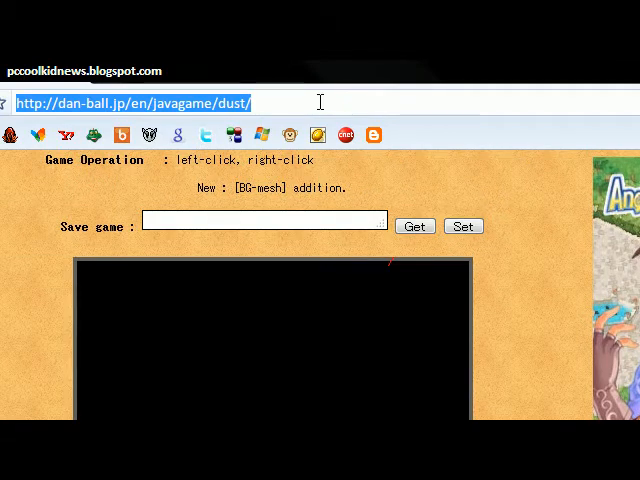
text(msn.com)
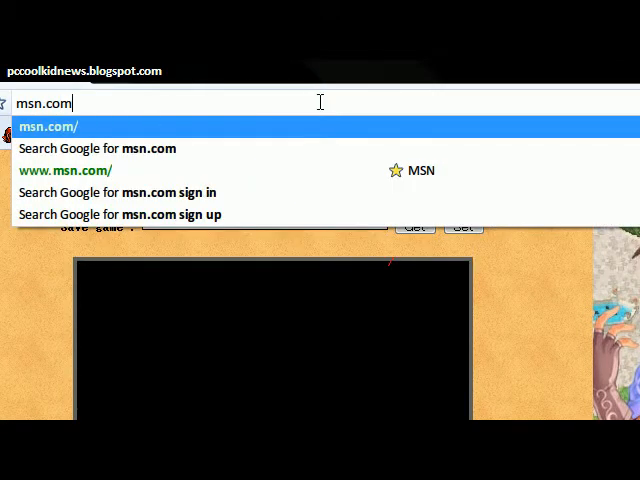
click(51, 126)
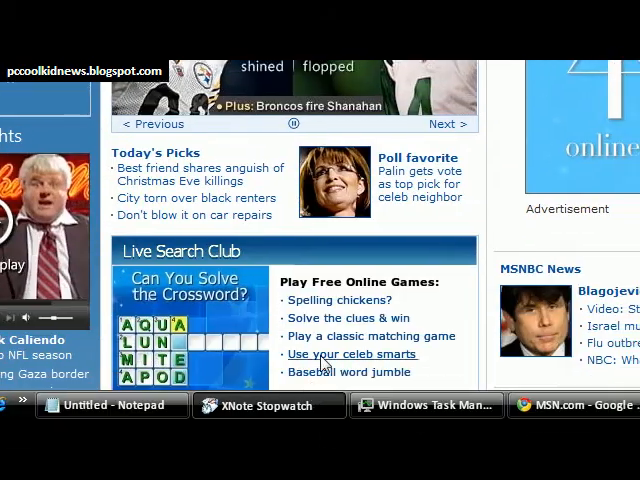
click(269, 405)
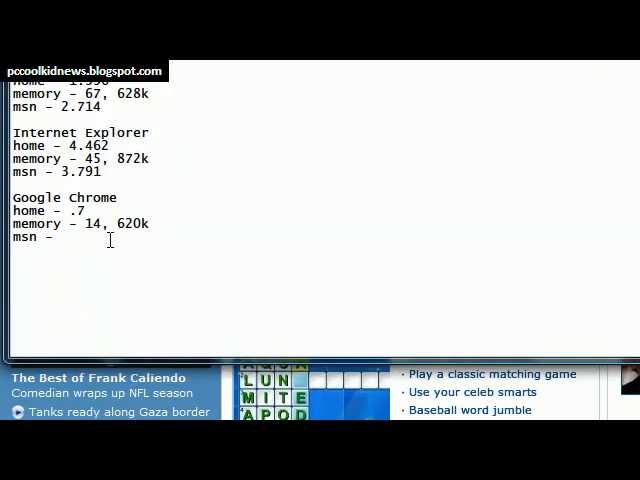
- Enter 4.774 as Google Chrome's MSN load time, completing its results
text(4.774)
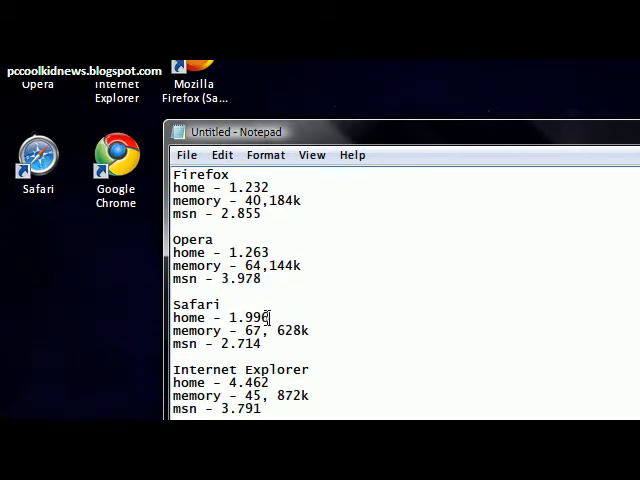
double_click(243, 317)
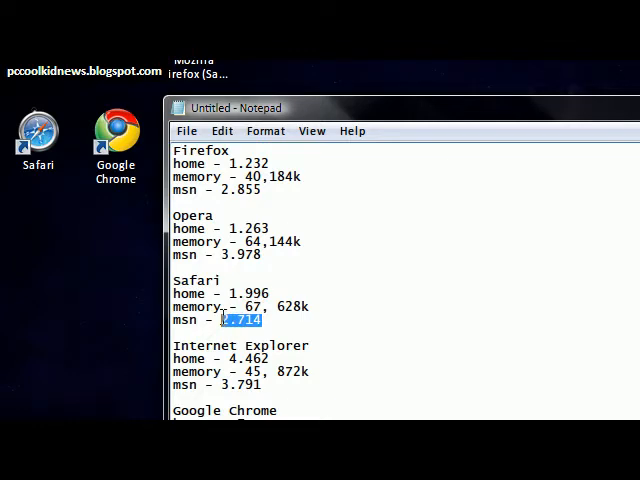
scroll(down, 3)
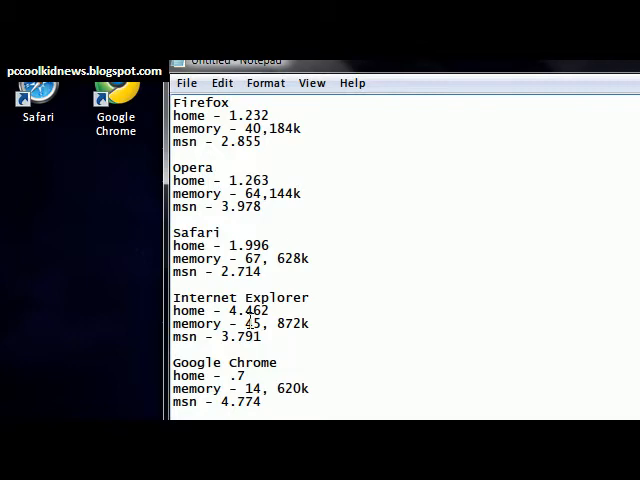
drag(249, 323, 311, 323)
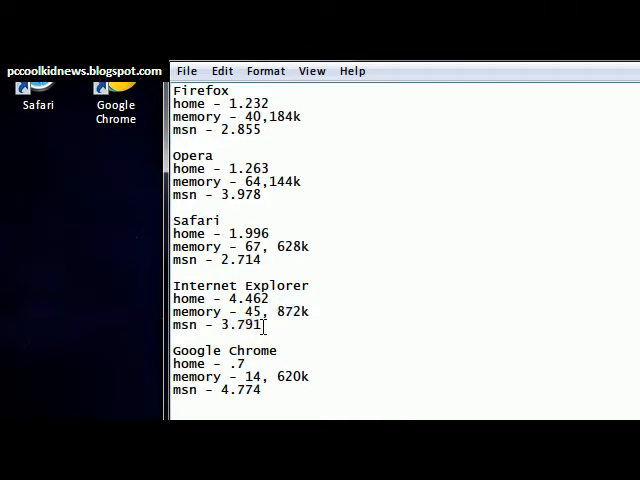
scroll(down, 3)
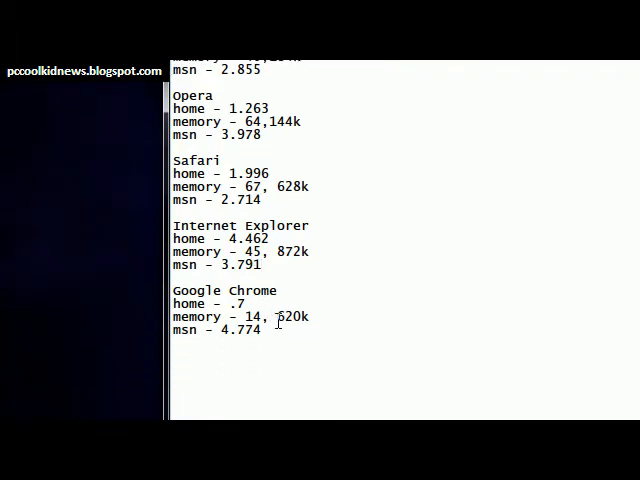
double_click(248, 317)
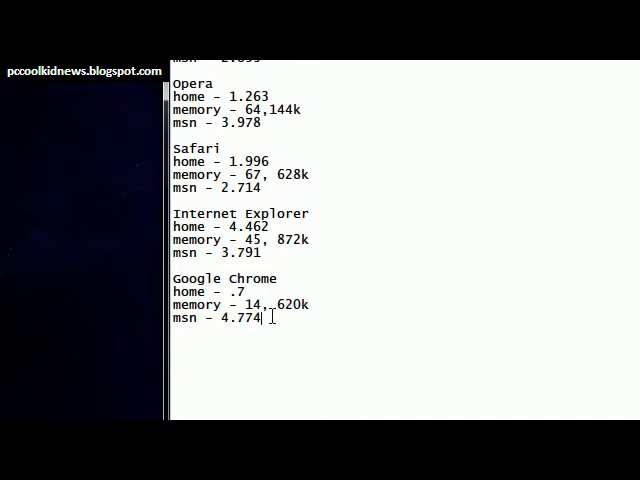
drag(173, 291, 262, 318)
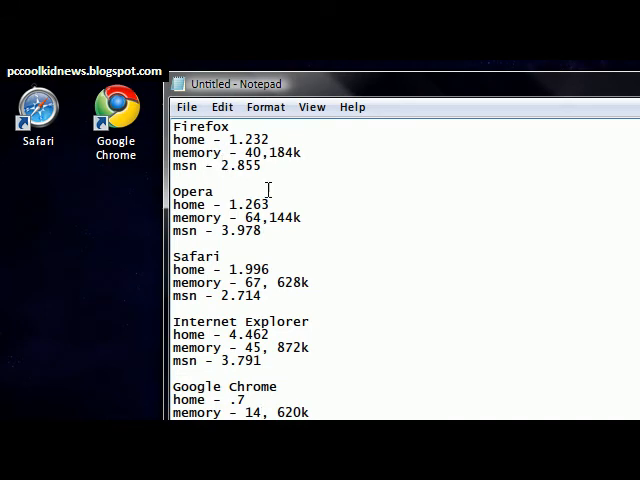
scroll(down, 3)
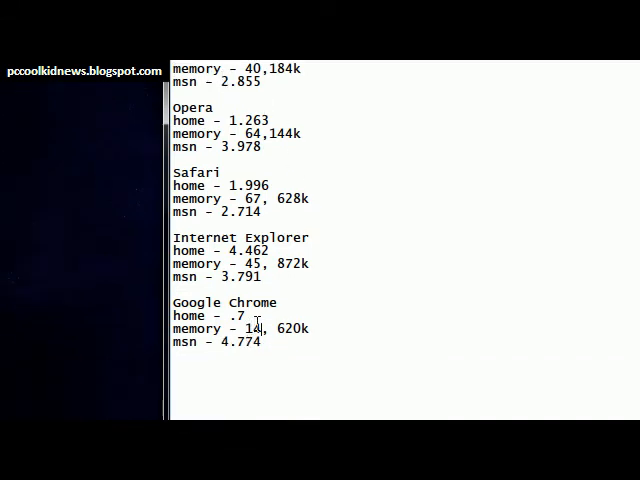
drag(175, 317, 265, 330)
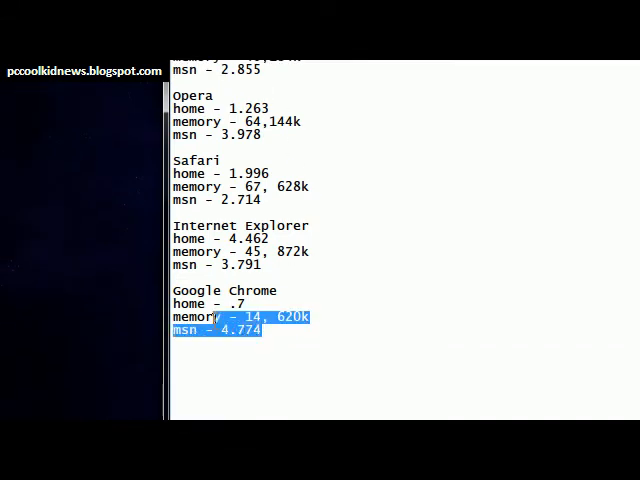